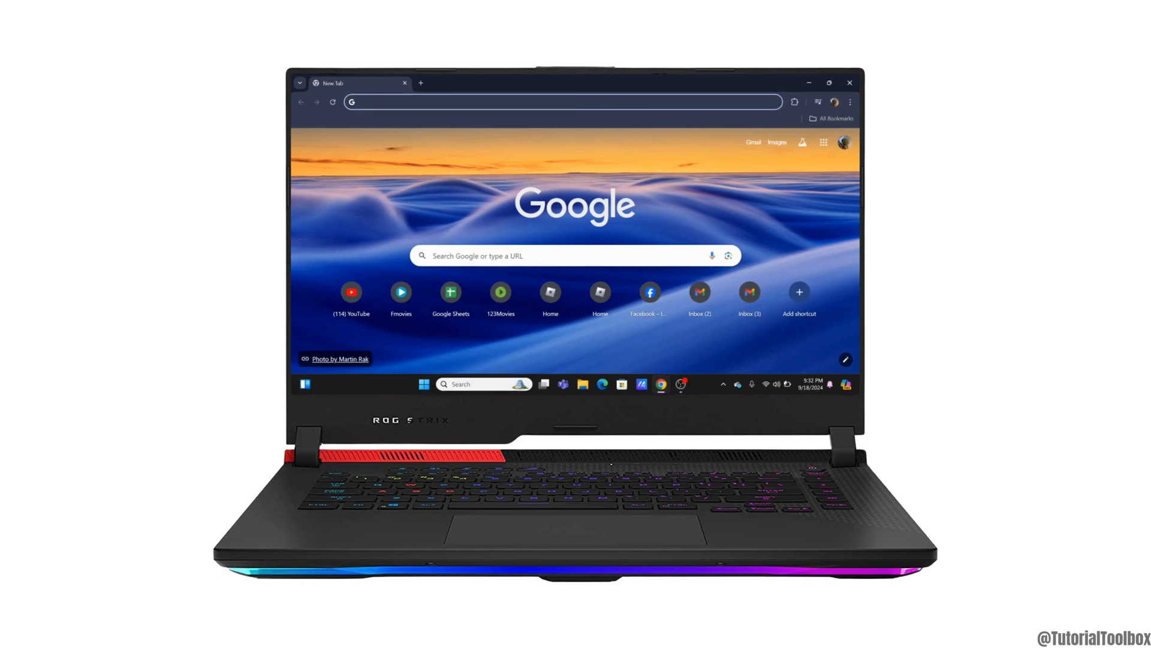
# Search Google for 'ubisoft help' and scroll to the official Ubisoft Help results.
pyautogui.click(562, 102)
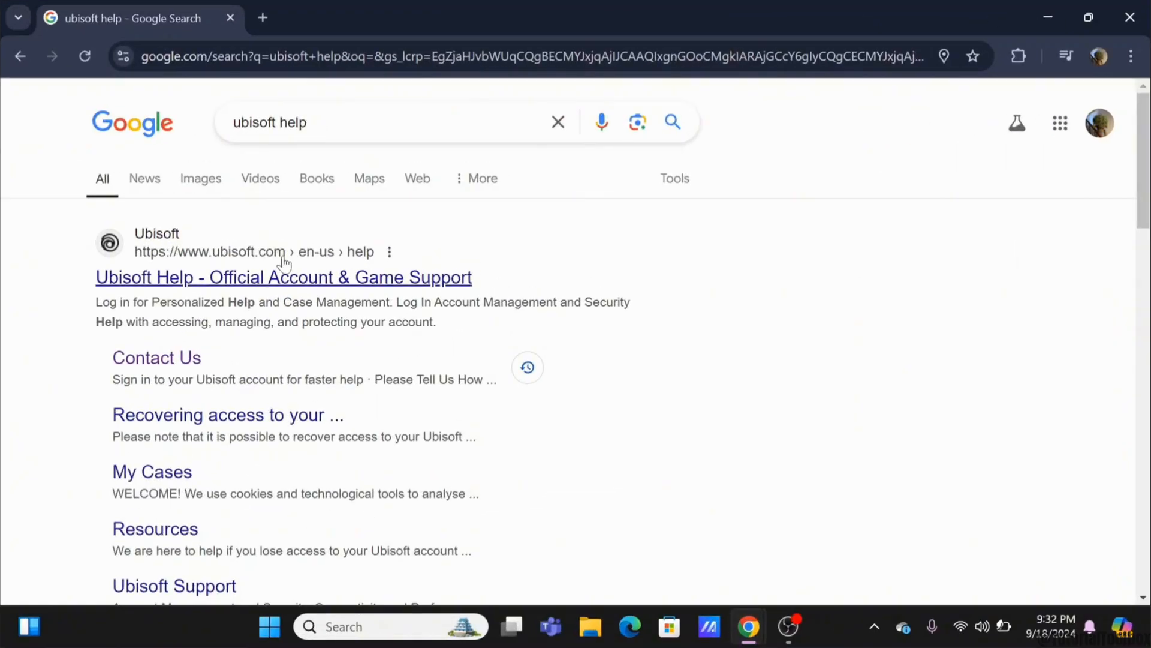
pyautogui.scroll(-3)
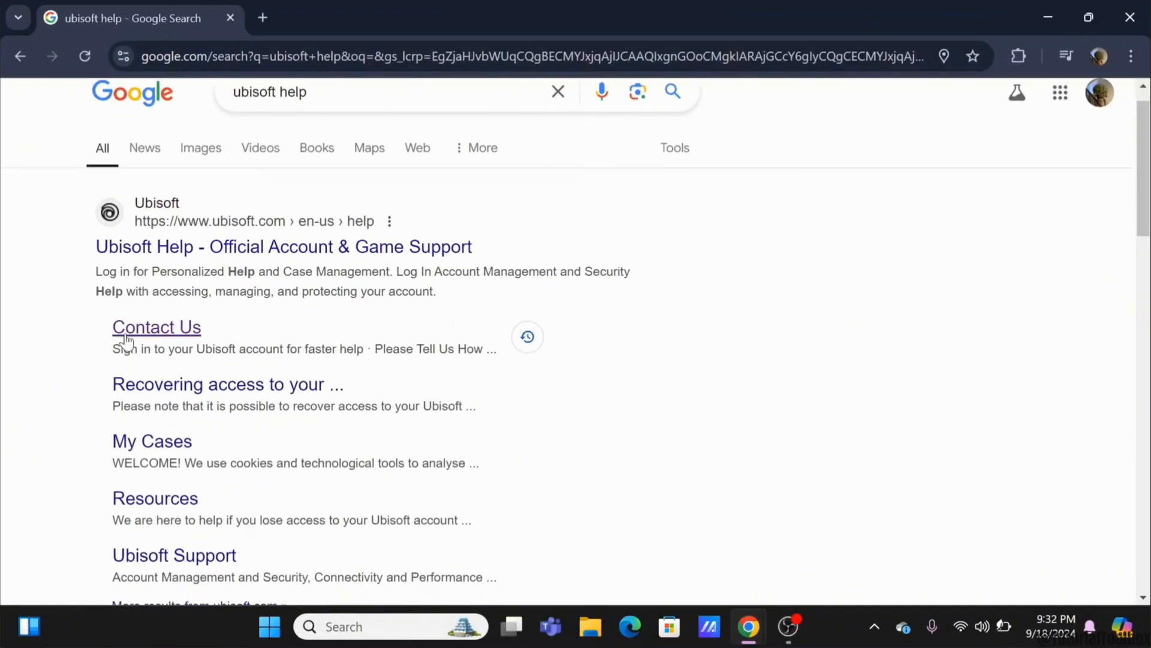
# Open Ubisoft's Contact Us page and choose the Account Management and Security category.
pyautogui.click(156, 327)
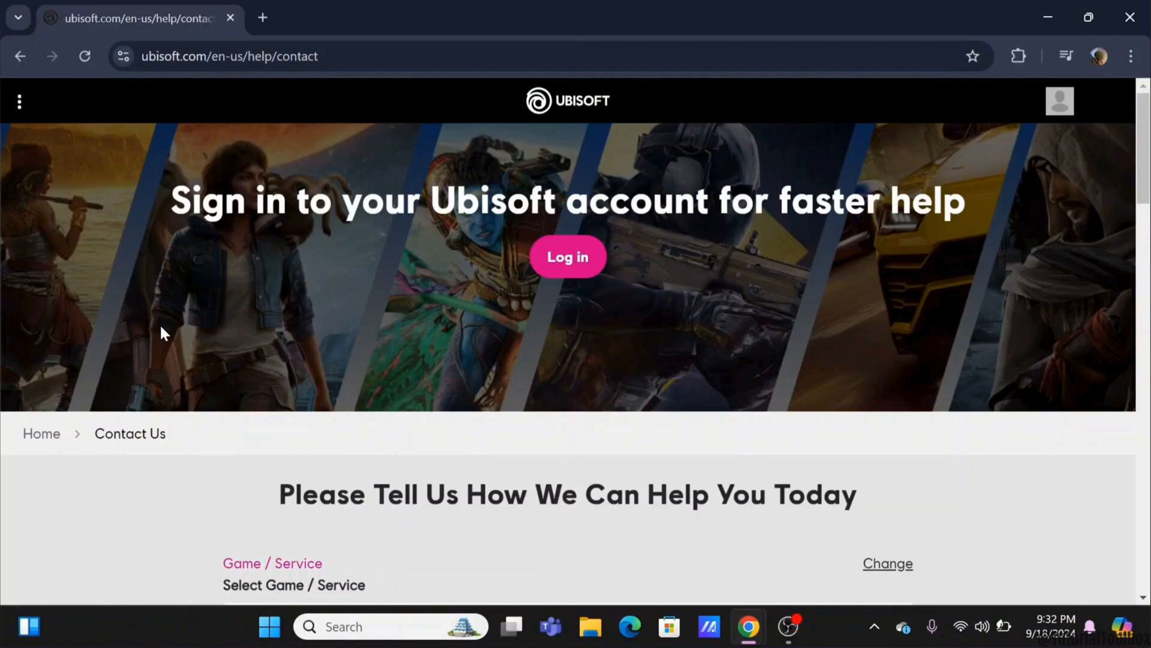
pyautogui.scroll(-3)
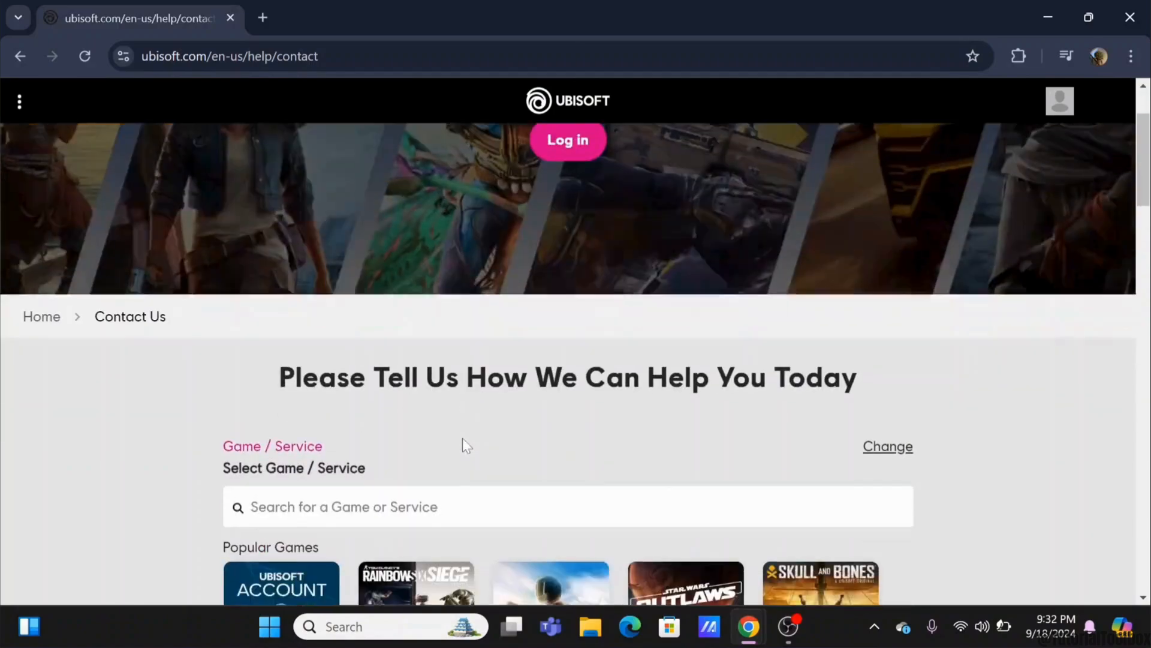
pyautogui.scroll(-3)
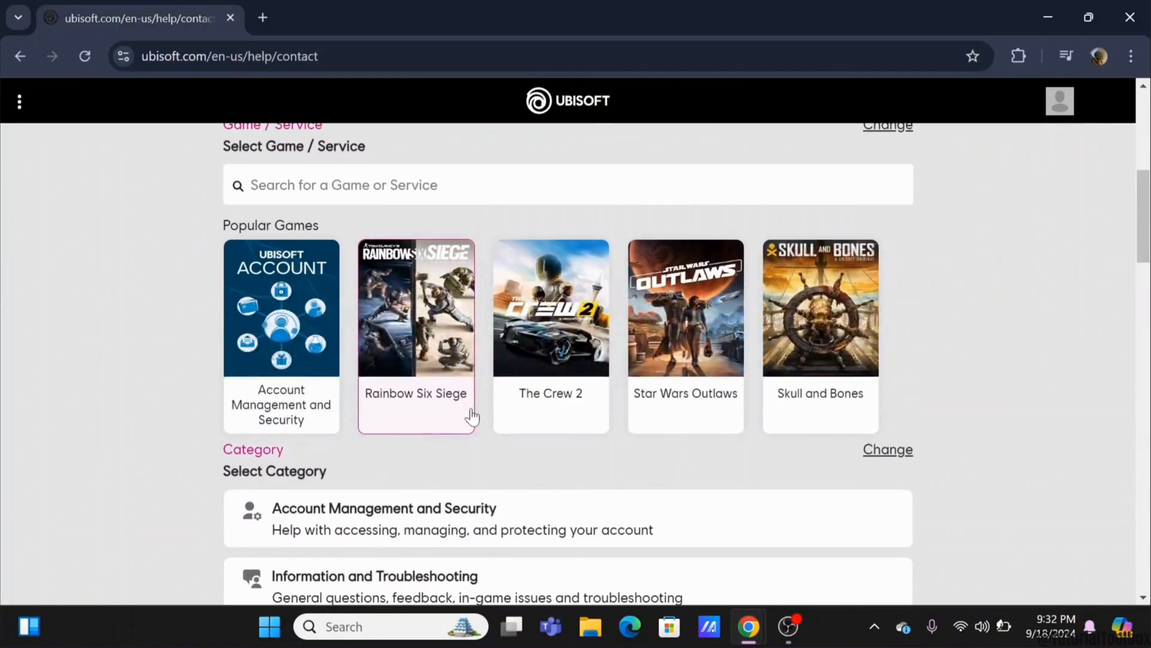
pyautogui.scroll(-3)
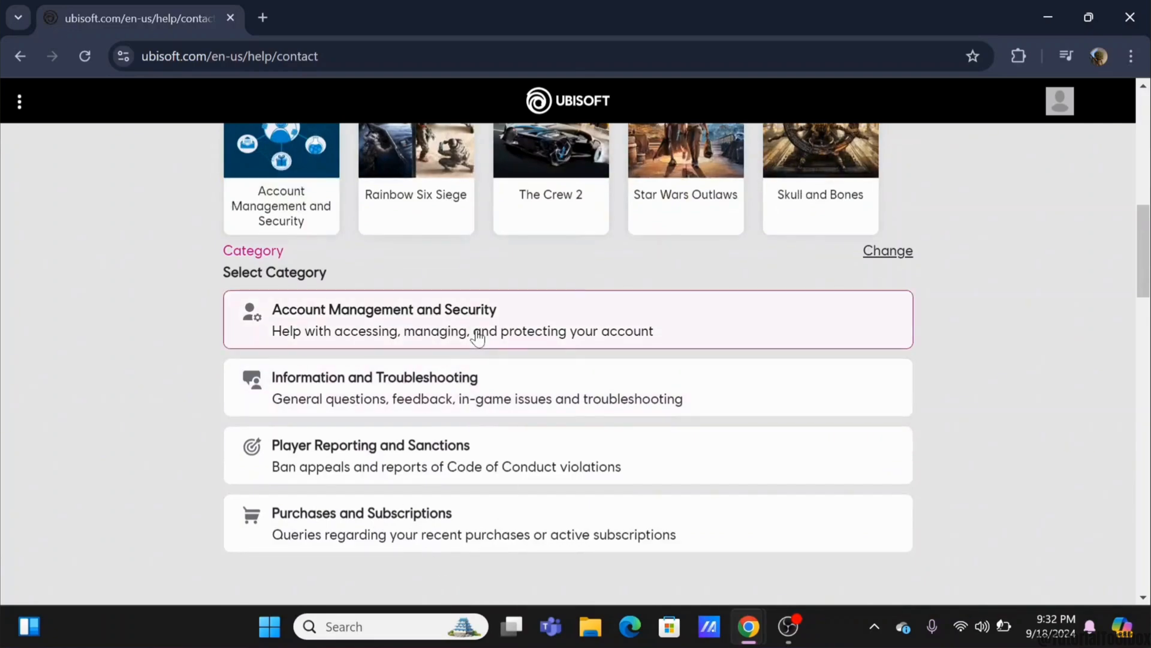
pyautogui.click(383, 320)
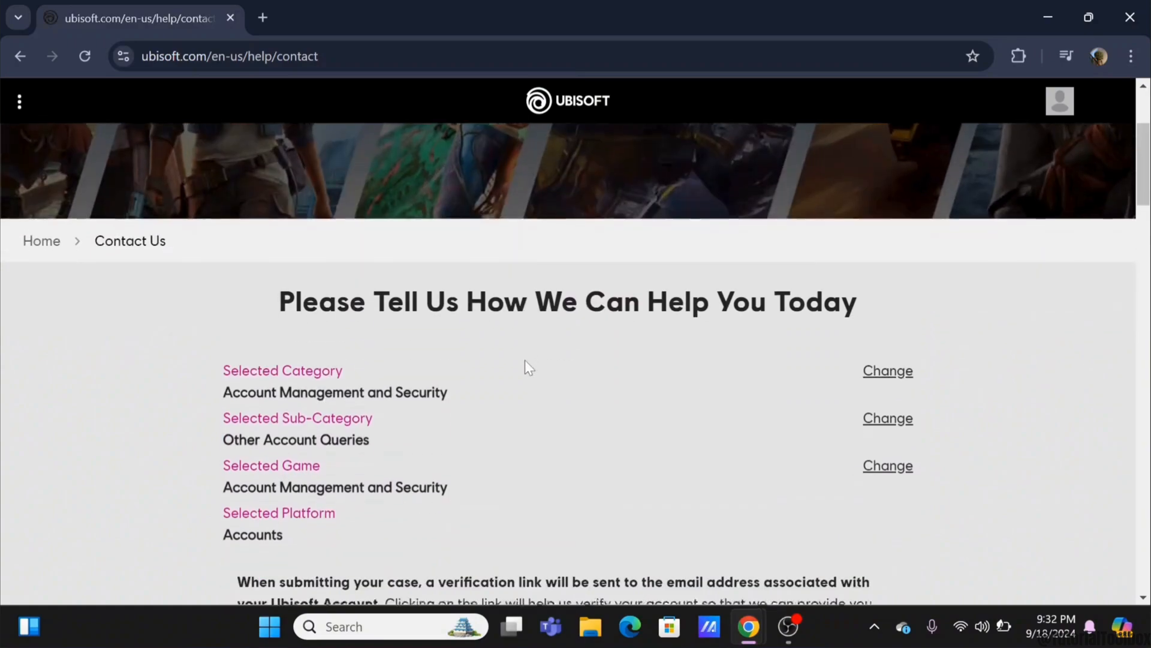
pyautogui.scroll(-3)
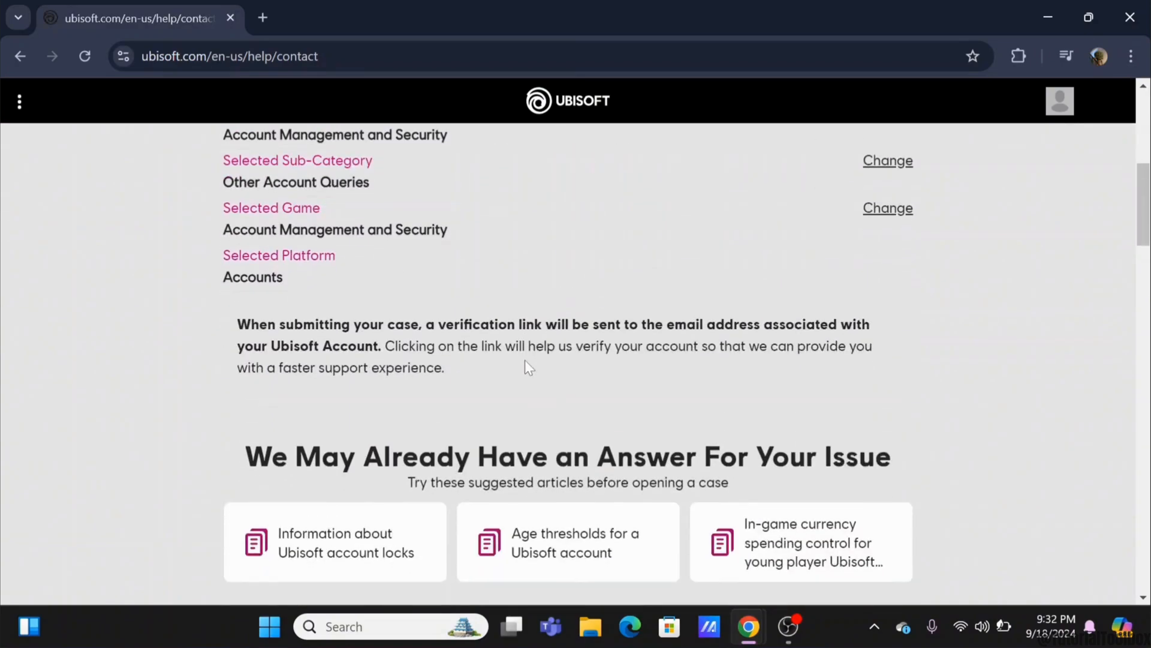
pyautogui.scroll(-3)
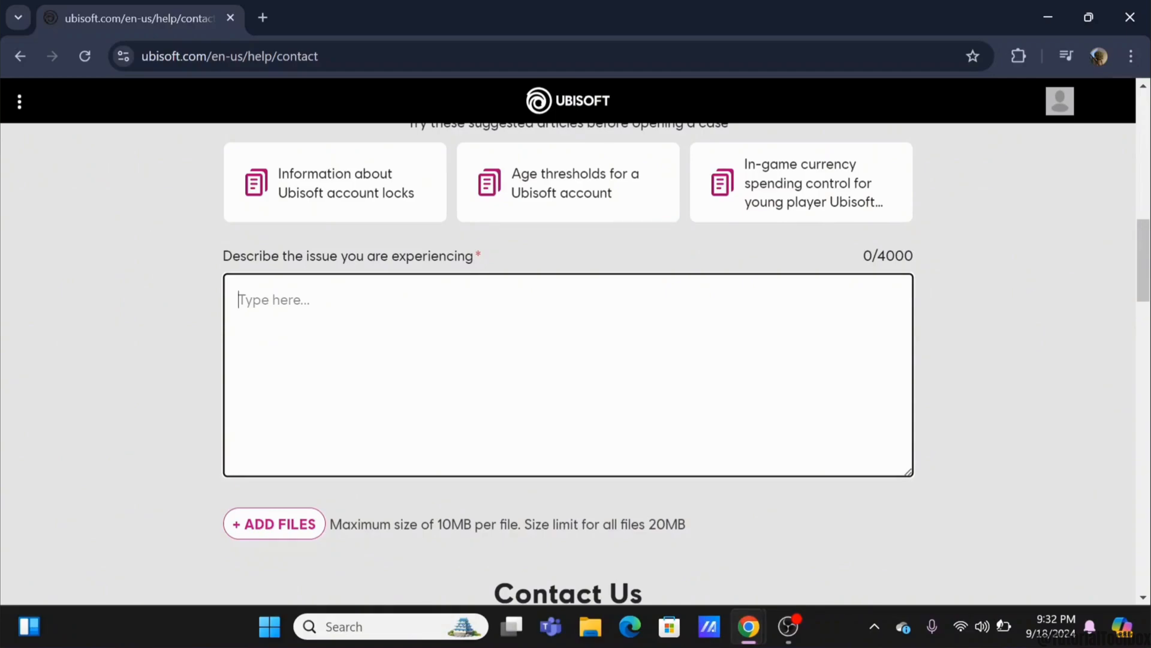
# Write the unsuspension appeal listing email address, reason, and no community guideline violations.
pyautogui.write('Suspended acc')
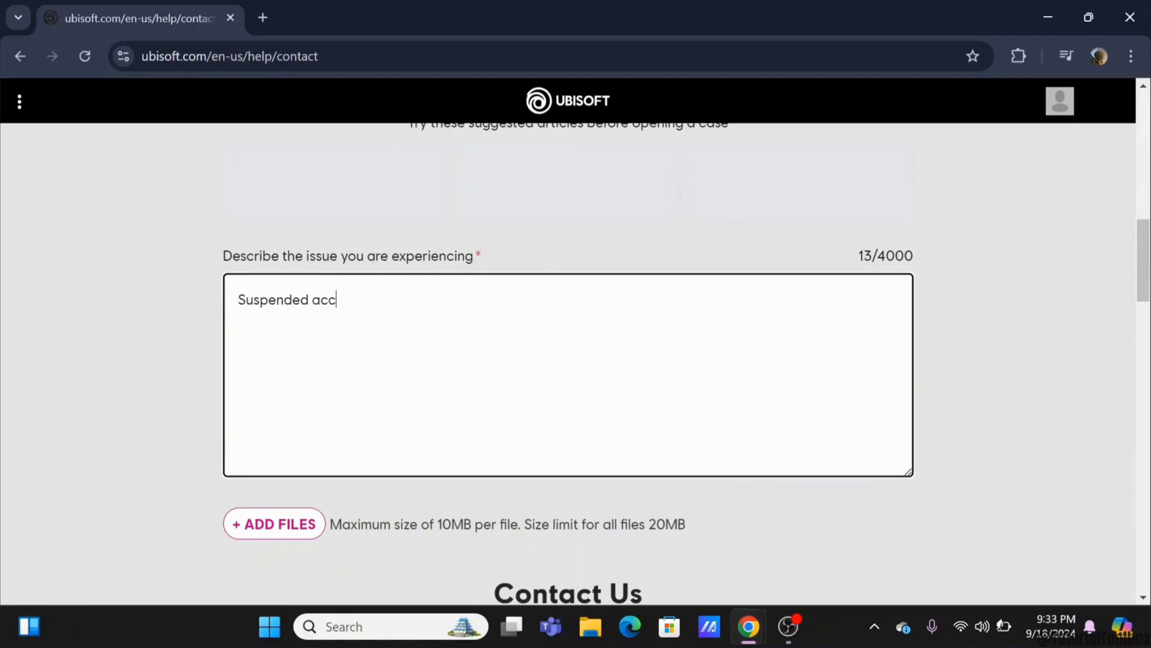
pyautogui.write('ount.')
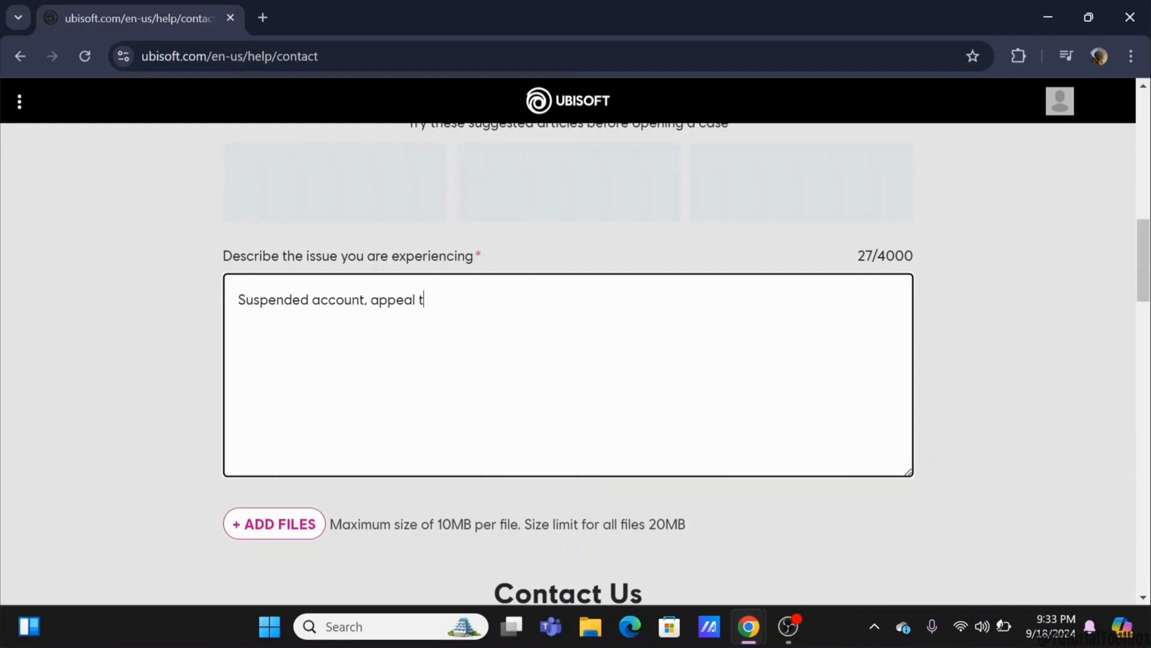
pyautogui.write('o unsus')
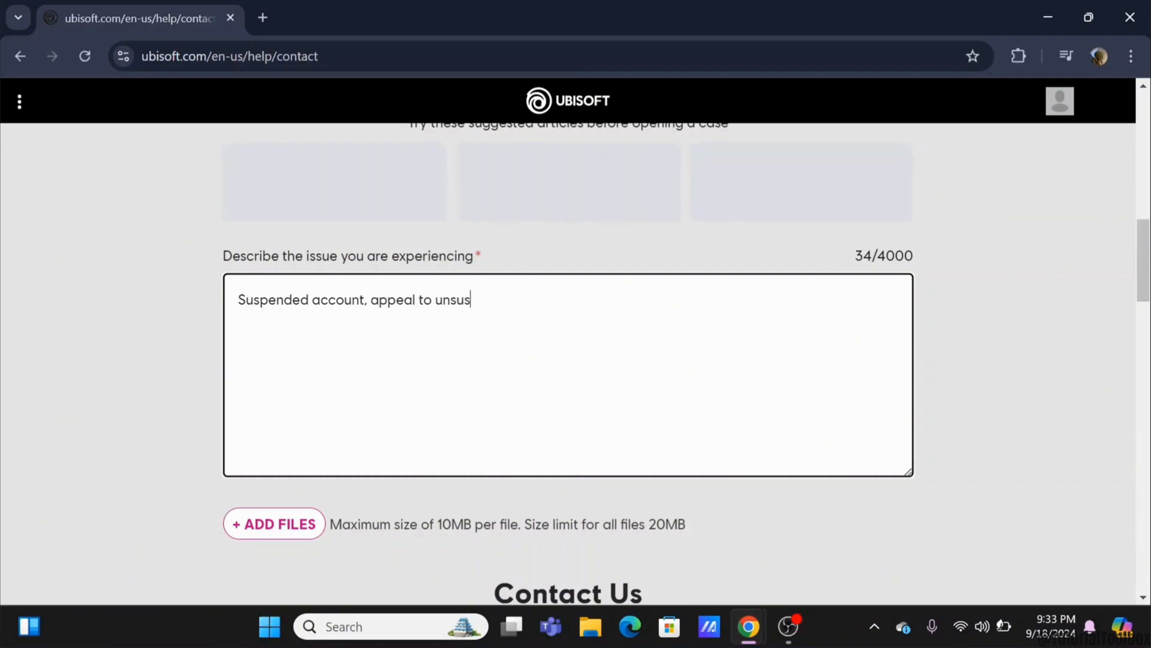
pyautogui.write('pend')
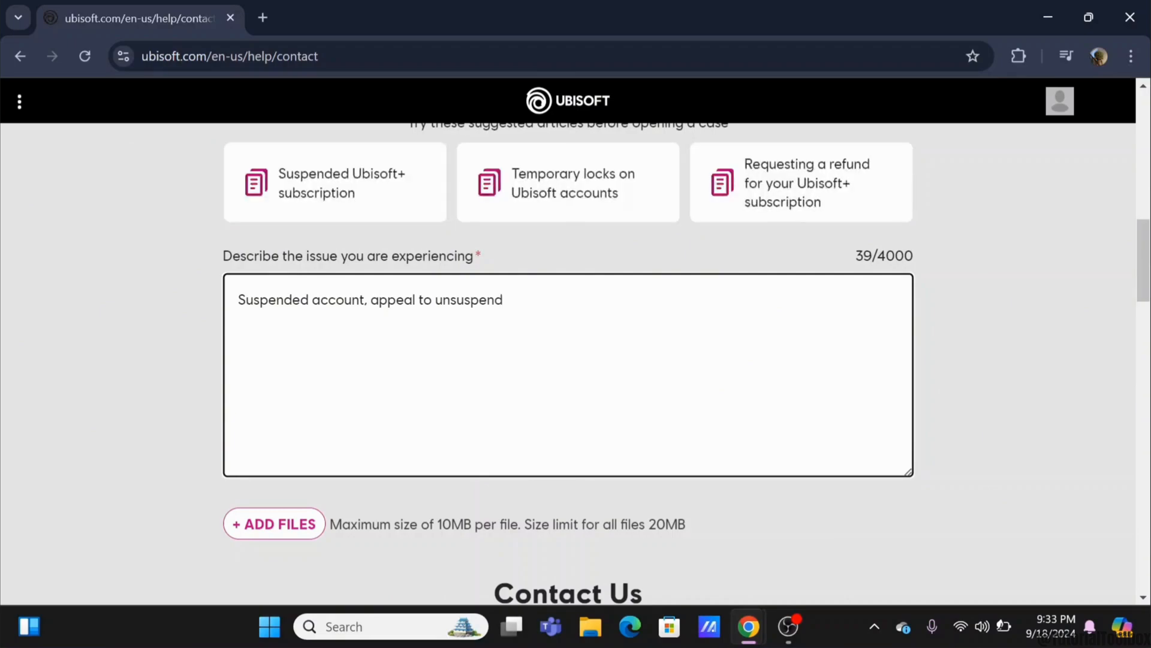
pyautogui.write('email addt')
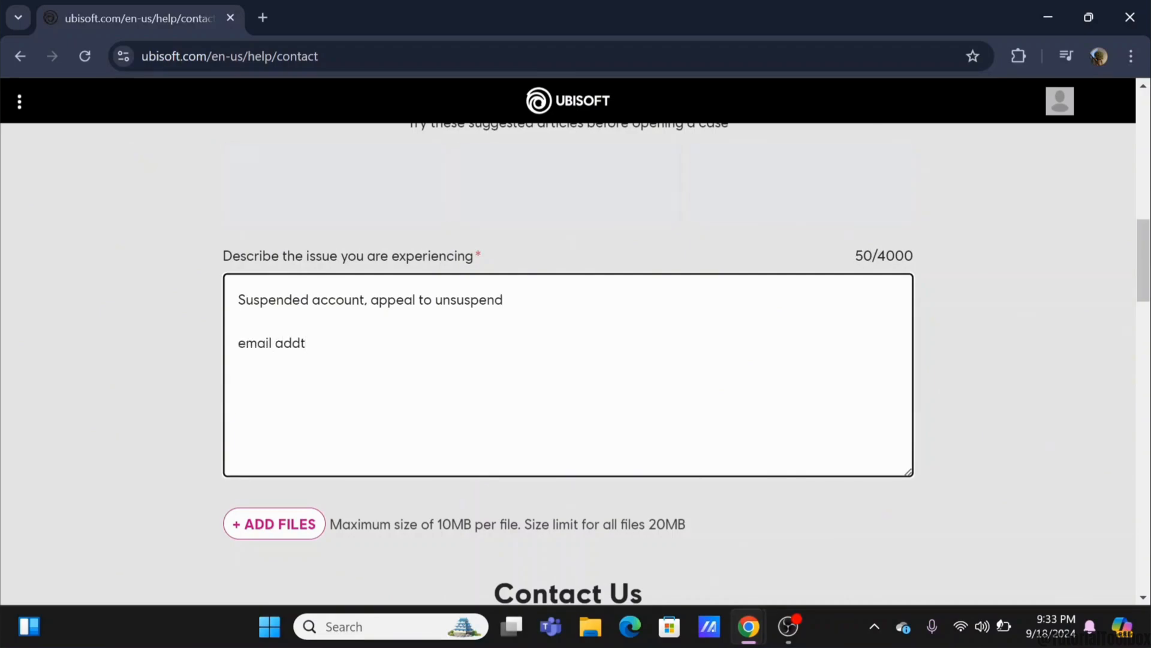
pyautogui.write('ress')
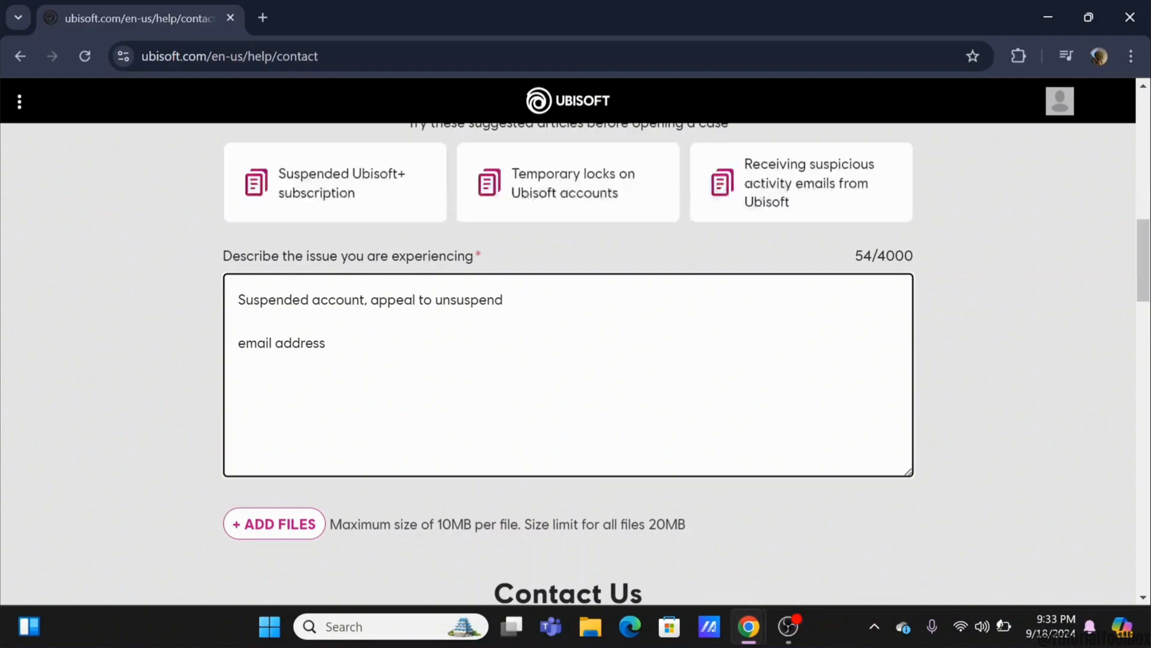
pyautogui.write('reason')
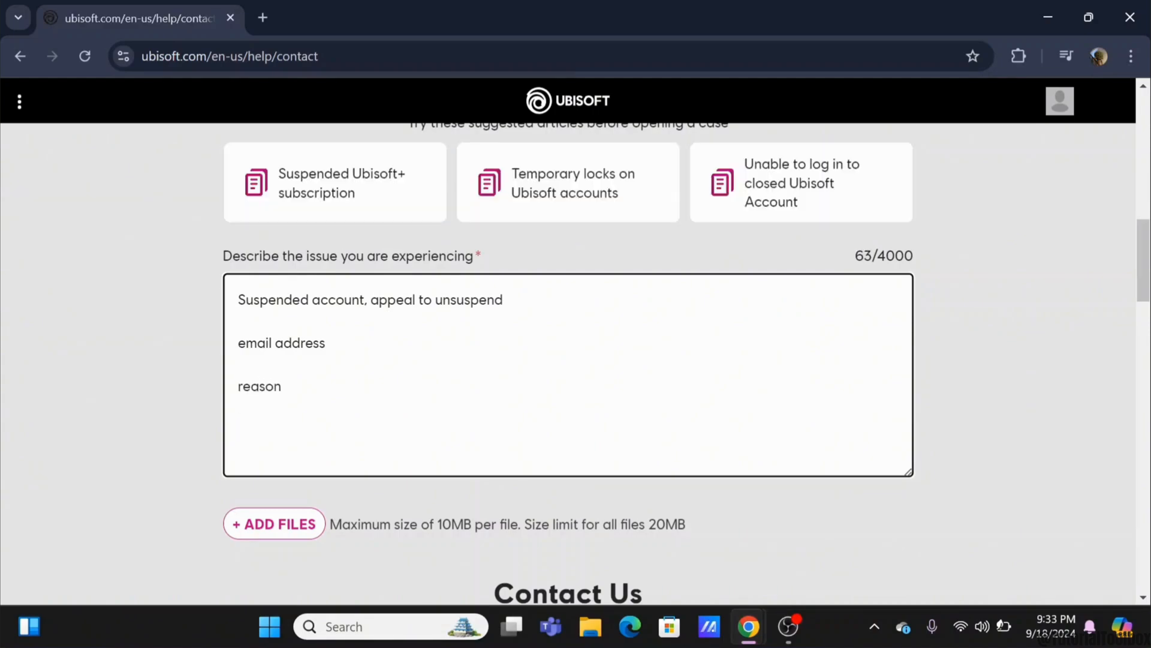
pyautogui.write('Con')
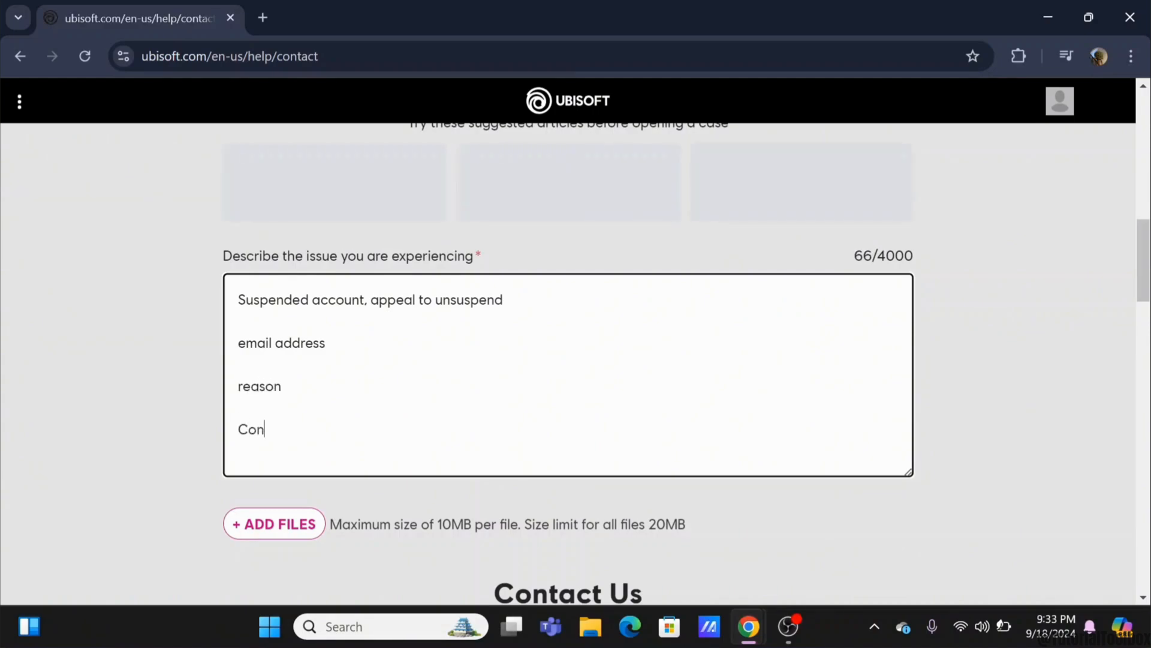
pyautogui.write('vince that')
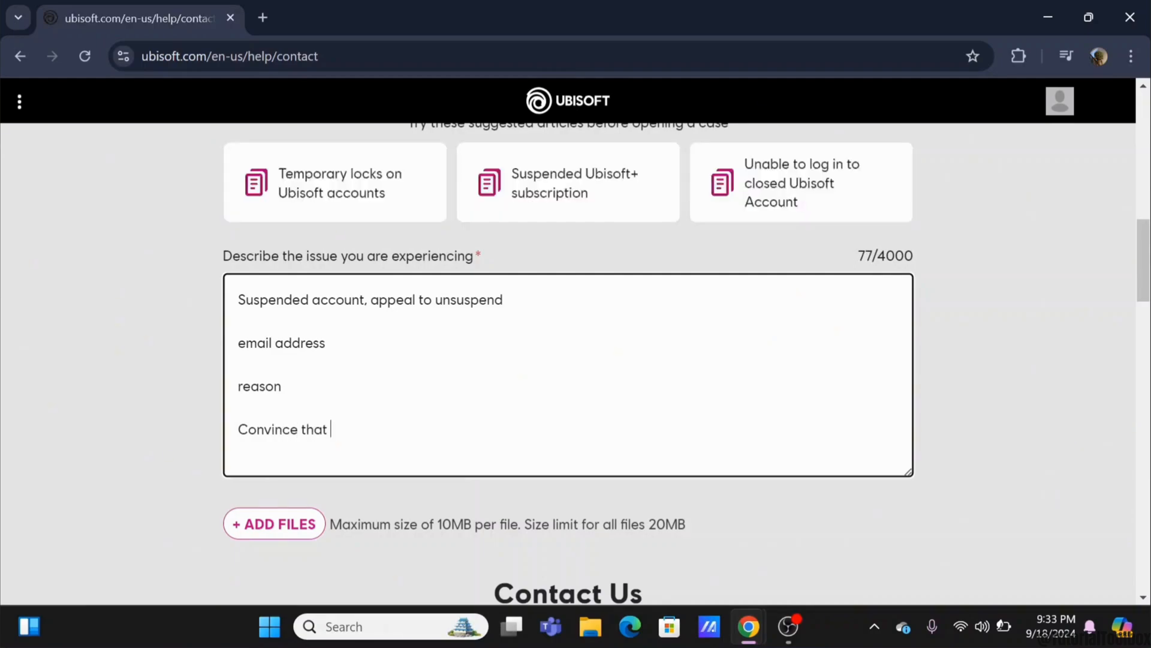
pyautogui.write('you haven')
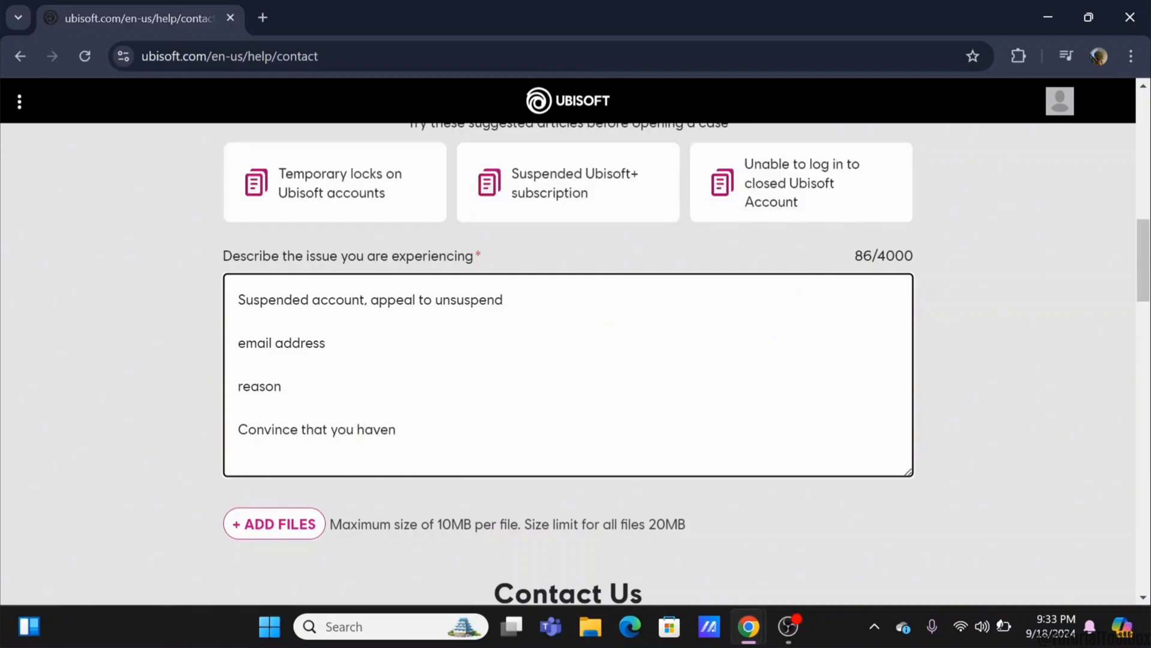
pyautogui.write("'t vio")
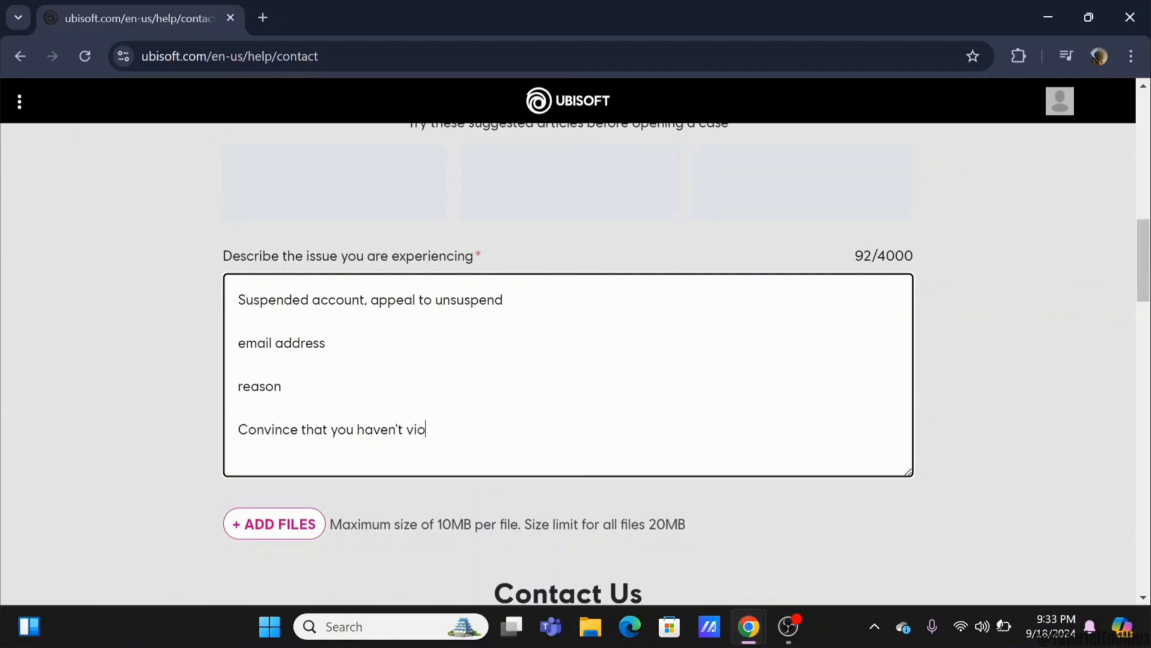
pyautogui.write('lated any of the co')
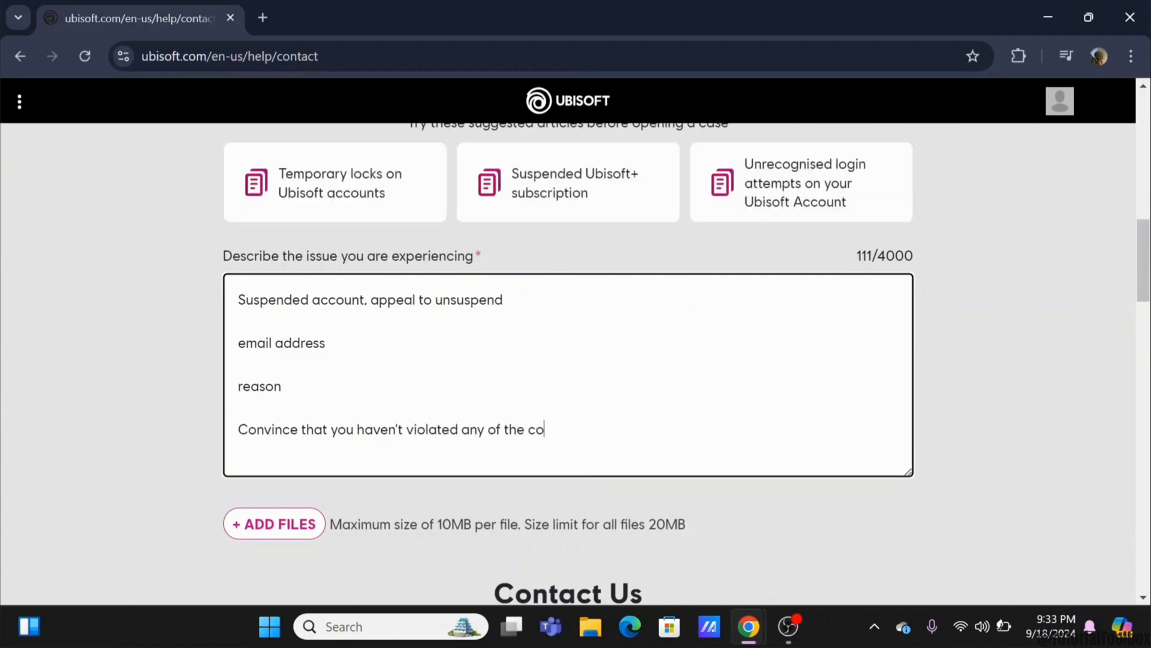
pyautogui.write('mmunity guideline')
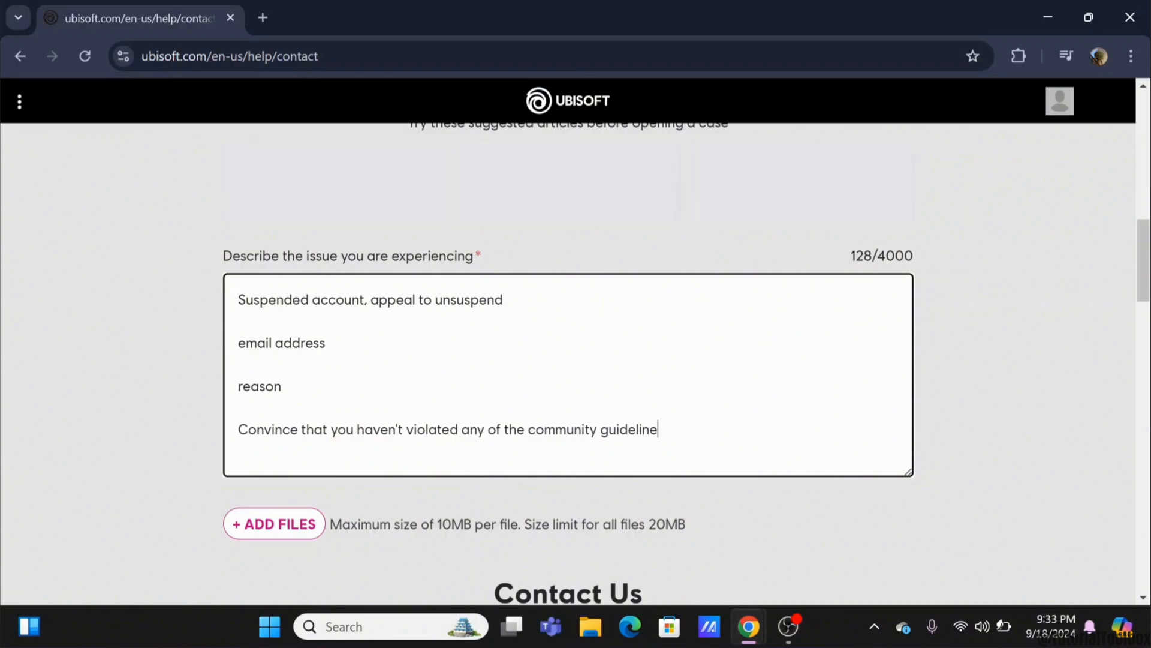
pyautogui.write('ss')
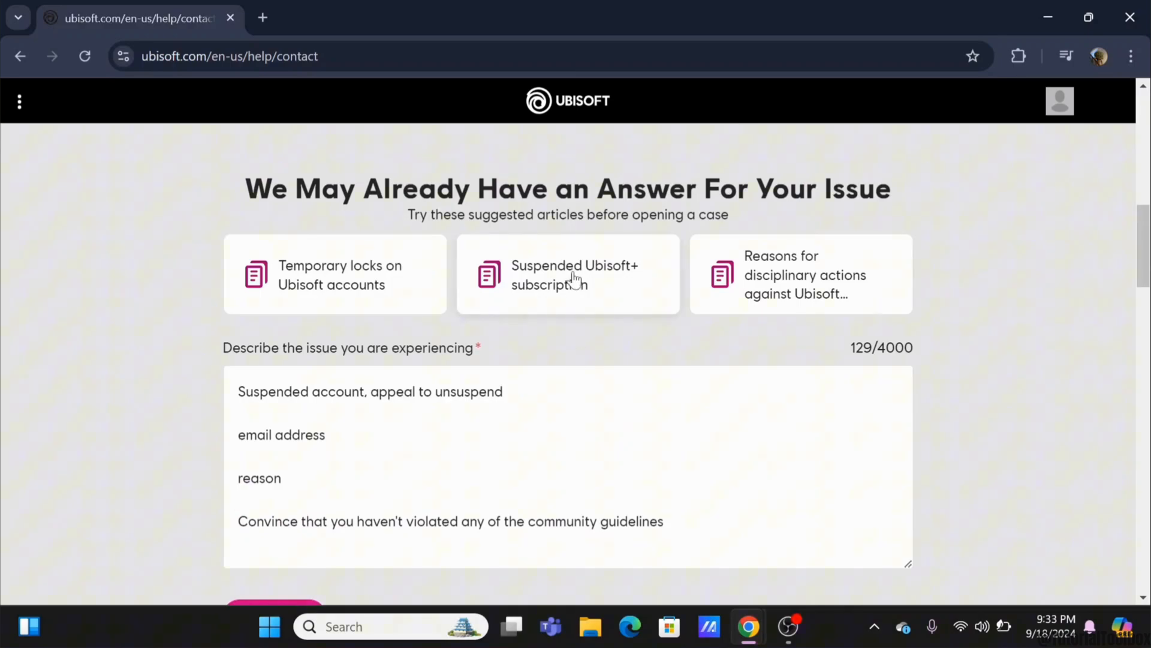
# Open the 'Suspended Ubisoft+ subscription' article and scroll through its reactivation guidance.
pyautogui.click(568, 274)
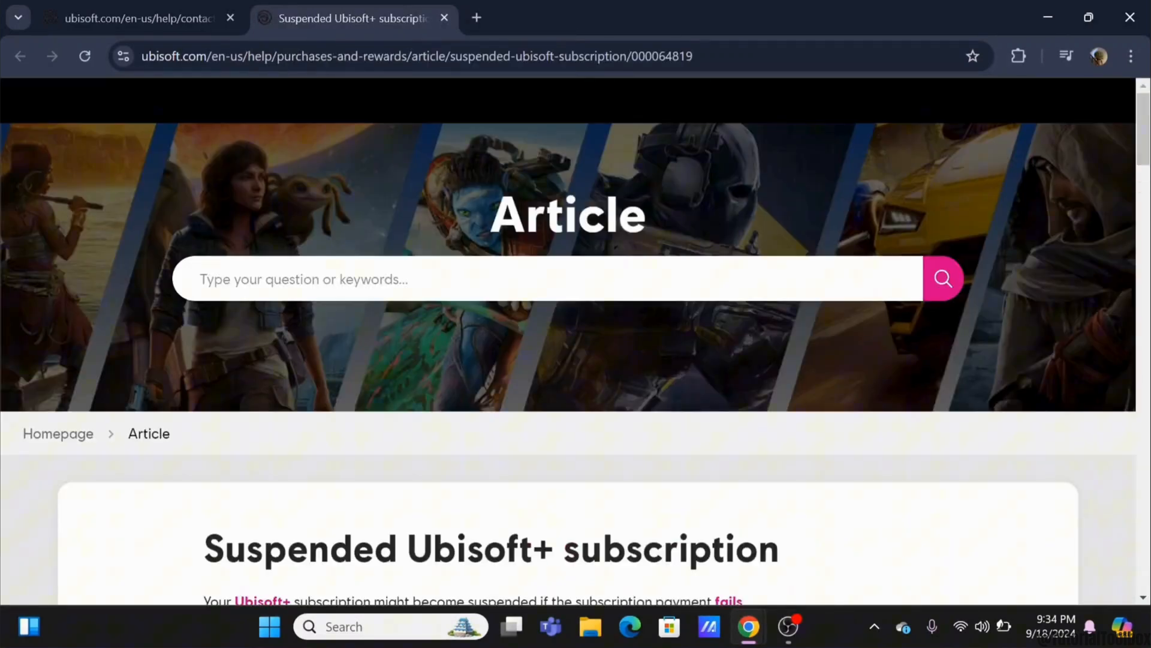
pyautogui.scroll(-3)
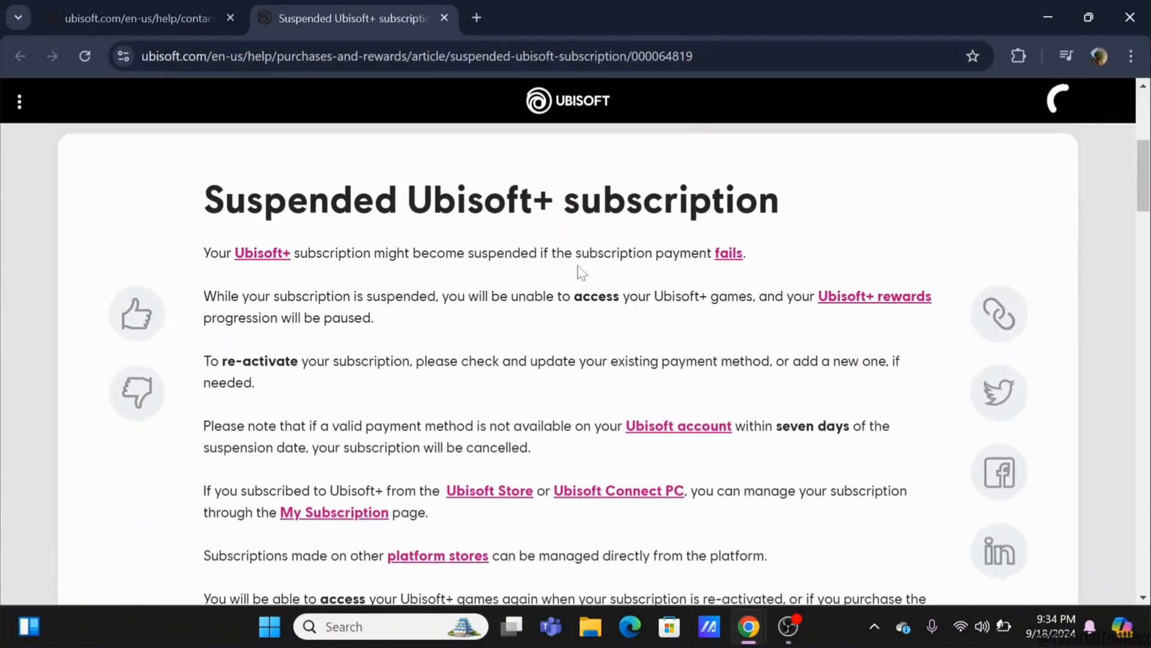
pyautogui.scroll(-3)
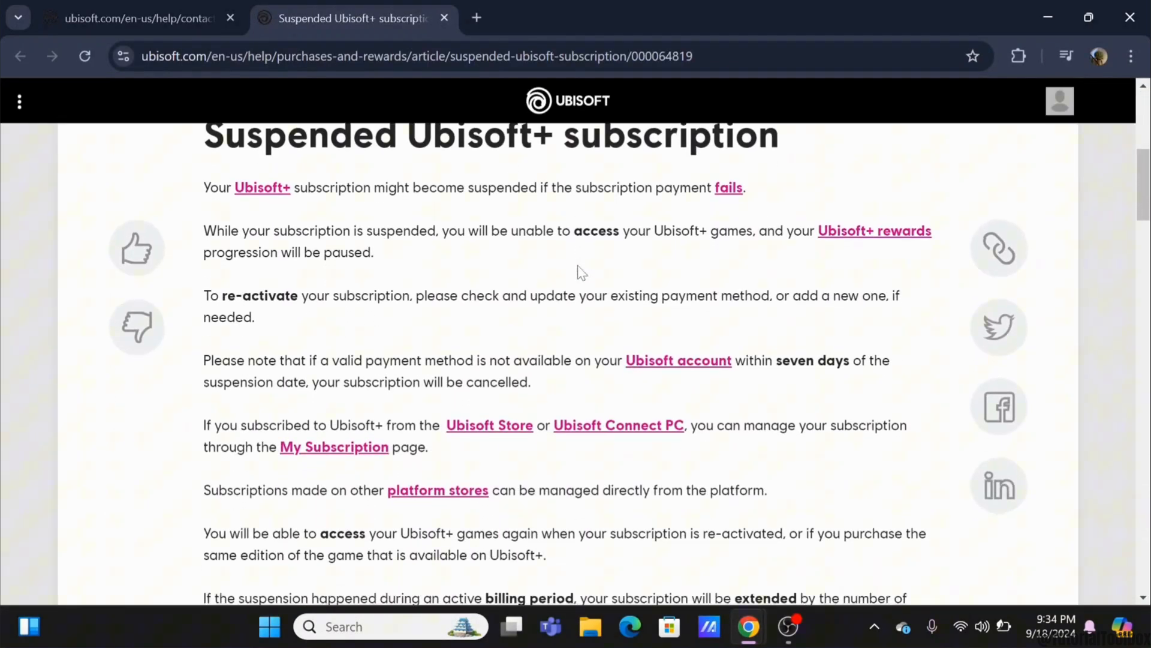
pyautogui.scroll(-3)
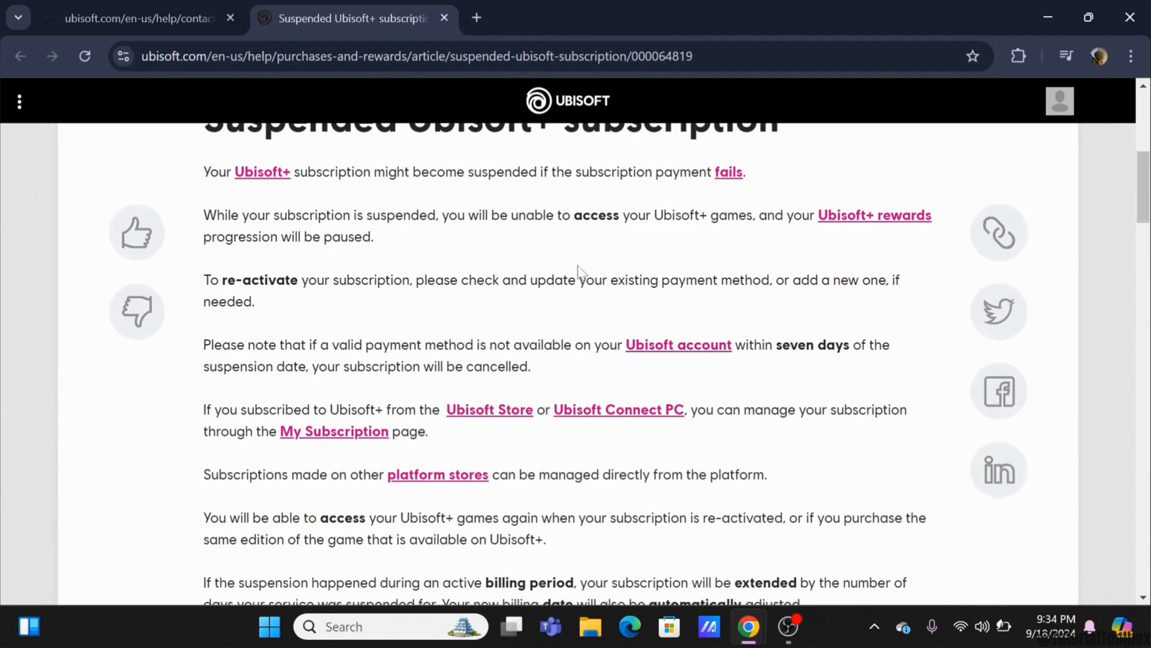
pyautogui.scroll(-3)
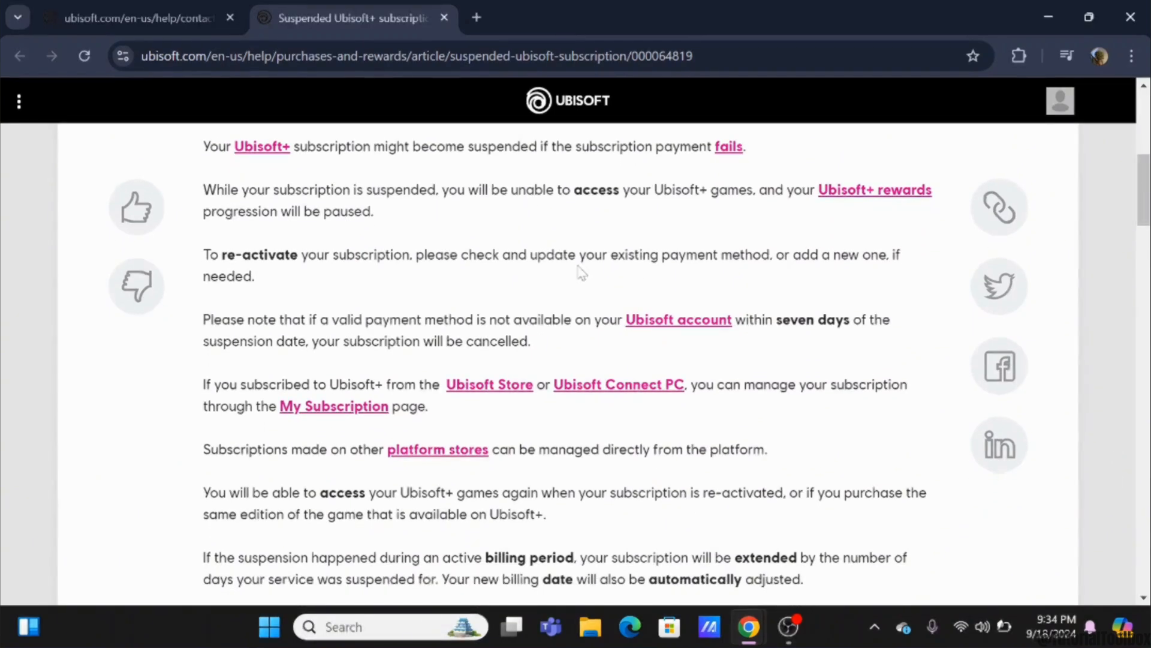